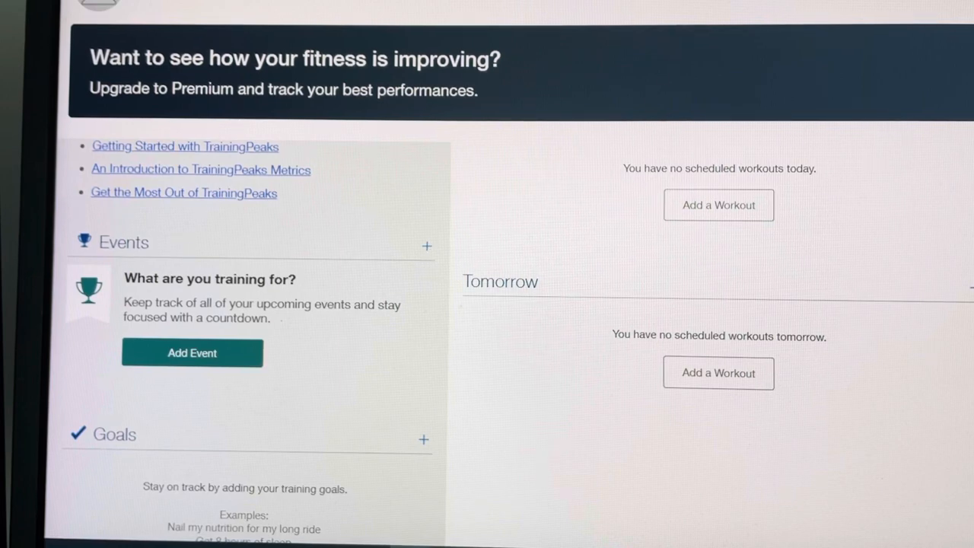
Scroll down the home page to reach the Events panel
scroll(down, 3)
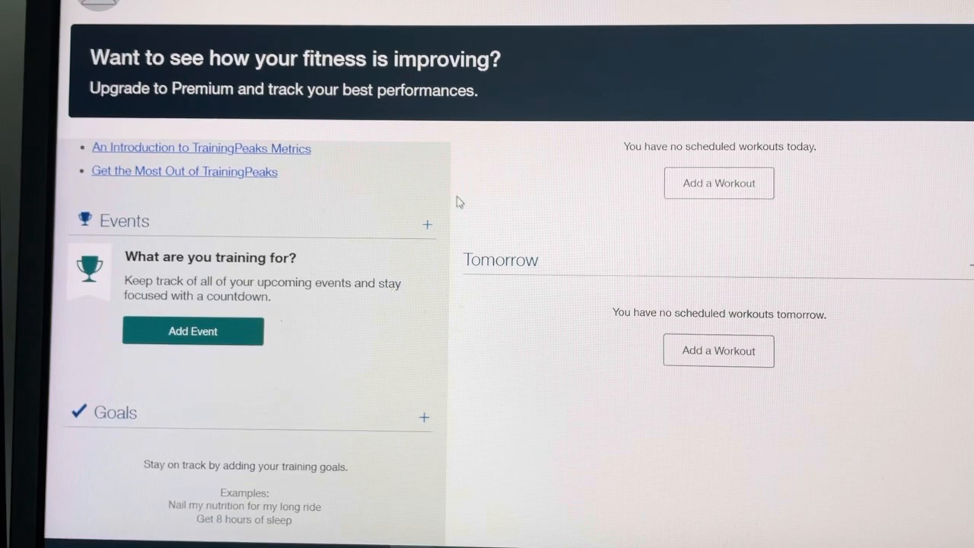
mouse_move(107, 227)
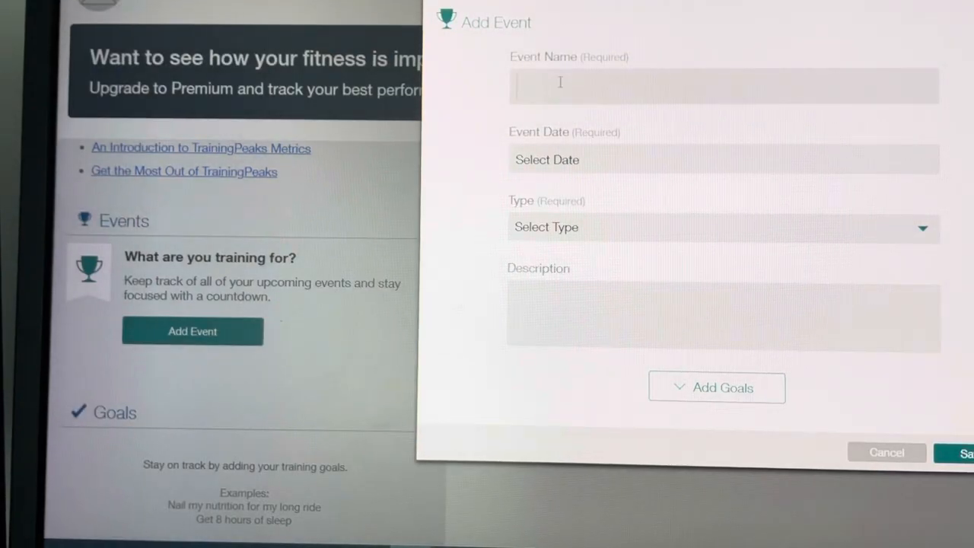
Enter the event name 'Ironman Florida - A race - Registered'
click(723, 85)
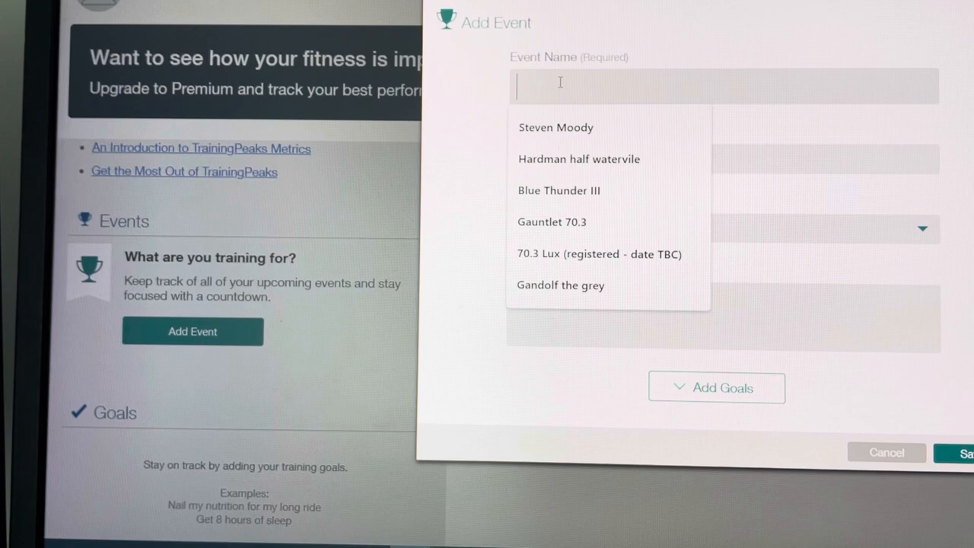
text(Ironman)
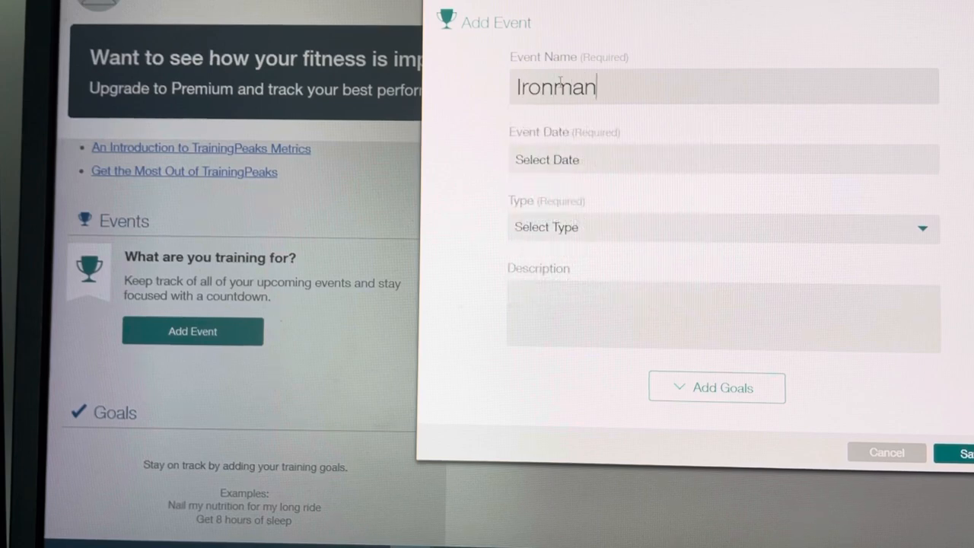
text(Flori)
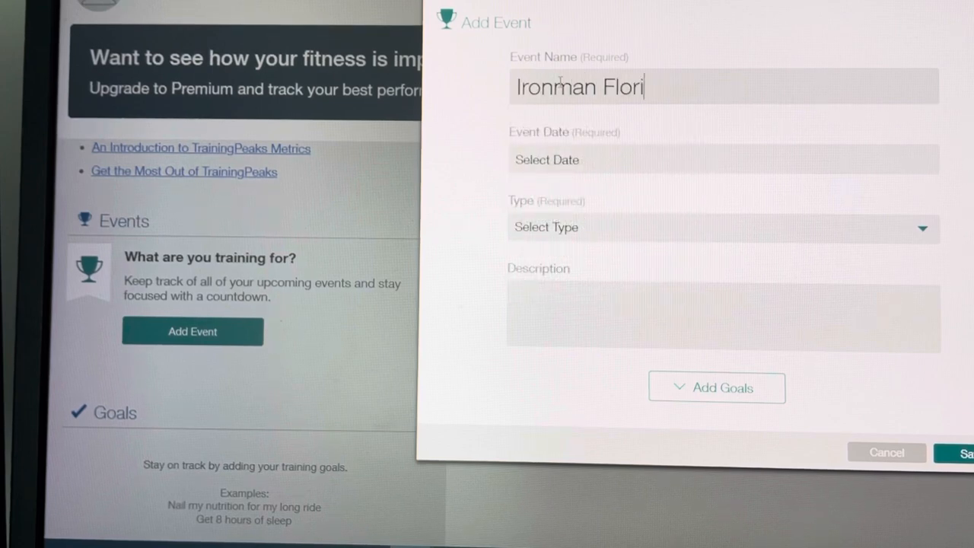
text(da)
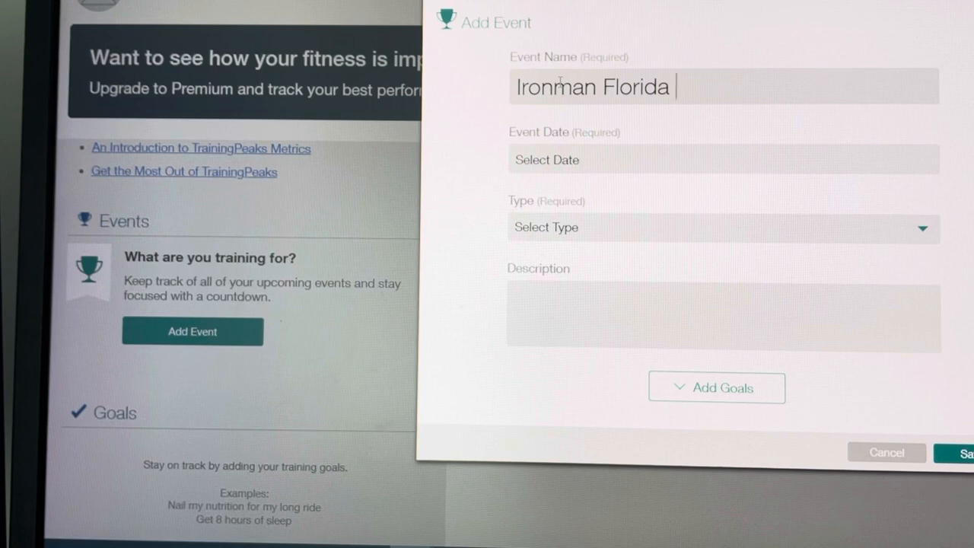
text(- A)
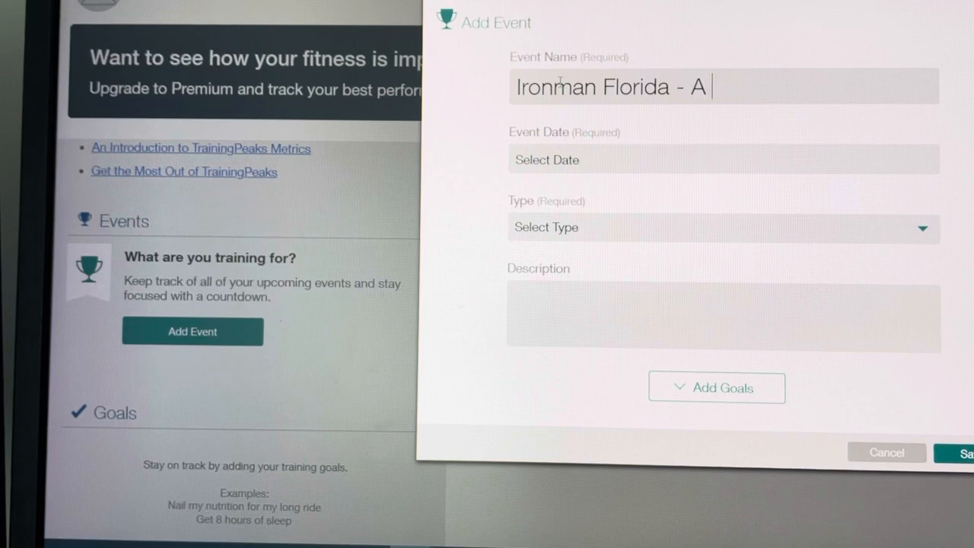
text(race -)
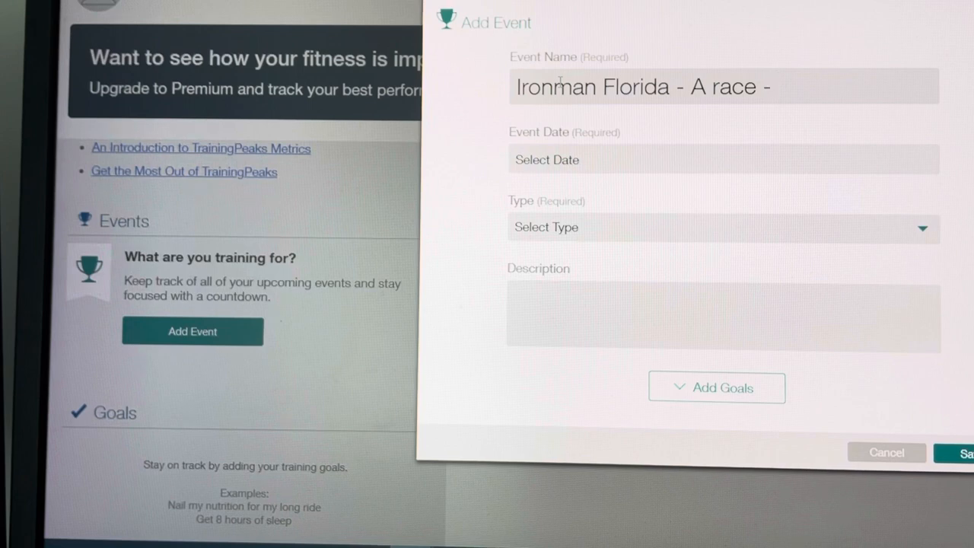
text(Reg)
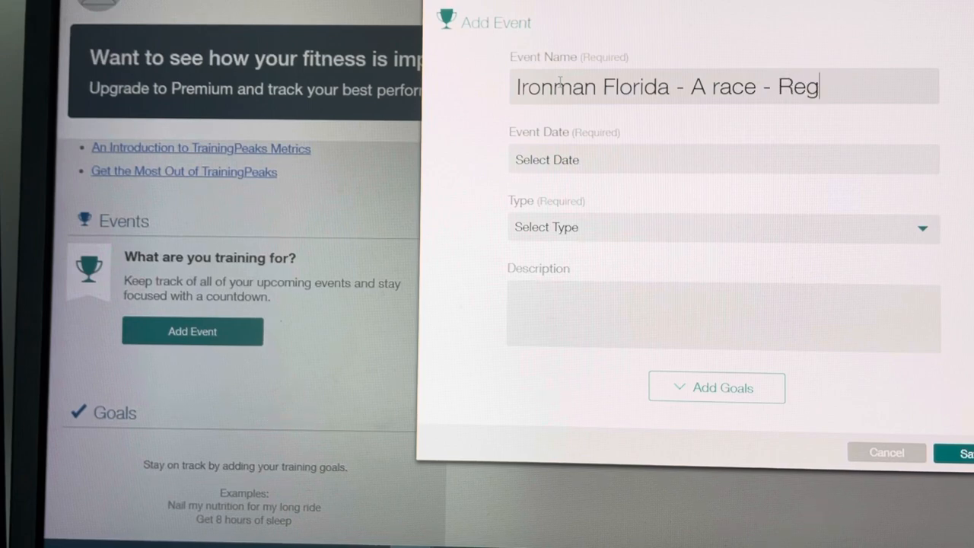
text(istered)
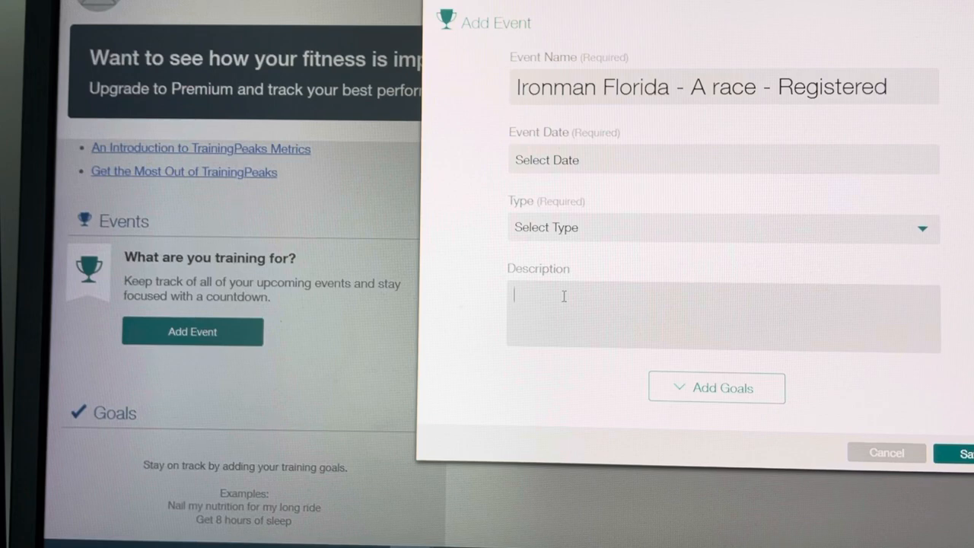
Describe the event as 3.8km swim, 180km bike and 42km run on separate lines
text(3)
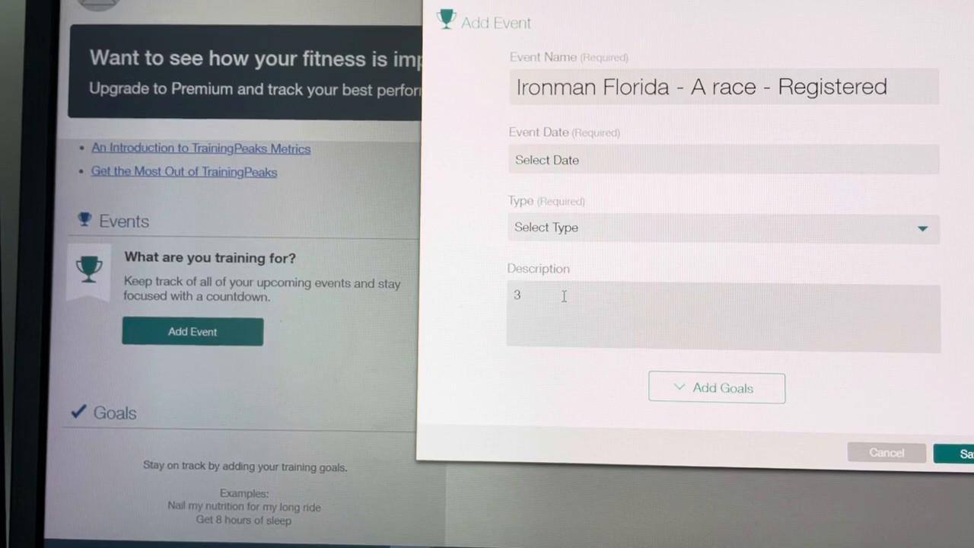
text(.8km swim)
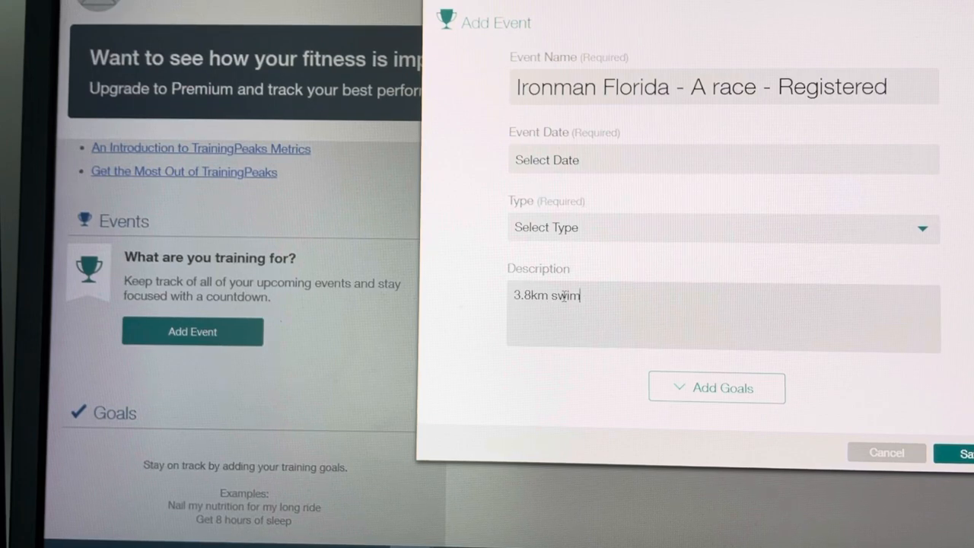
text(18)
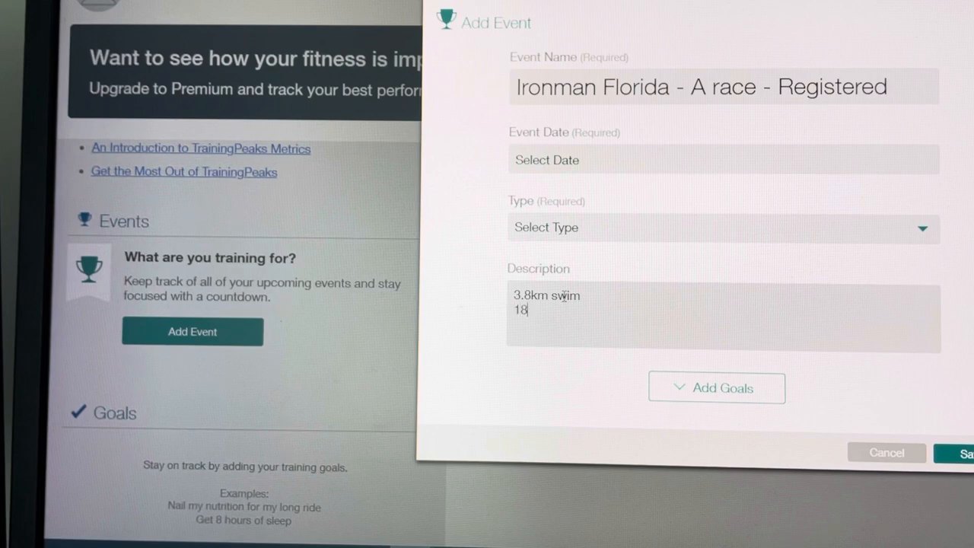
text(0km b)
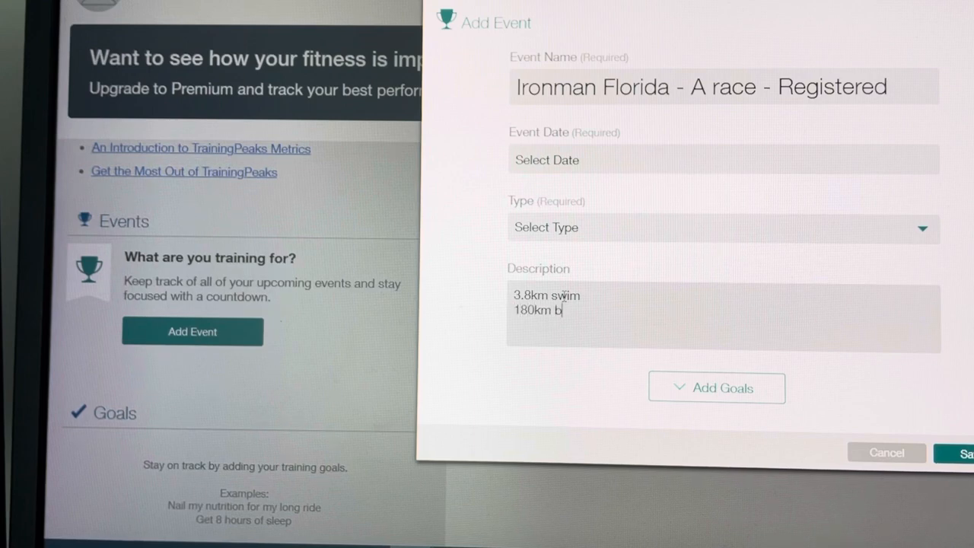
text(ike)
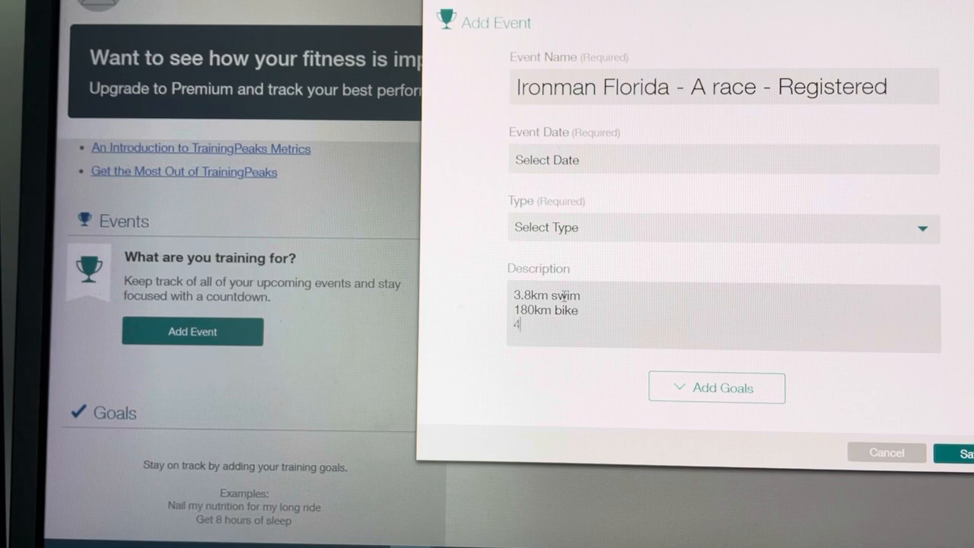
text(2km run)
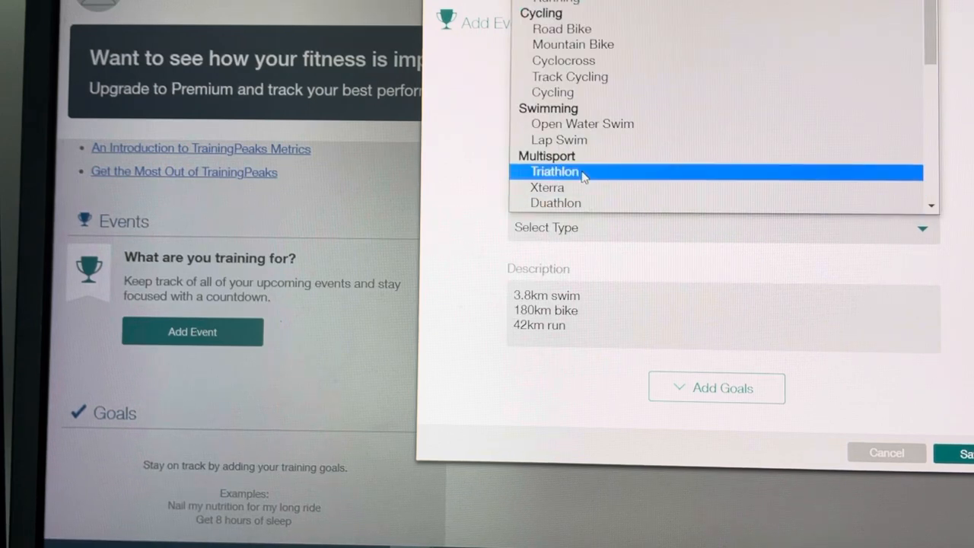
Set the Ironman Florida event type to Triathlon before saving
click(554, 170)
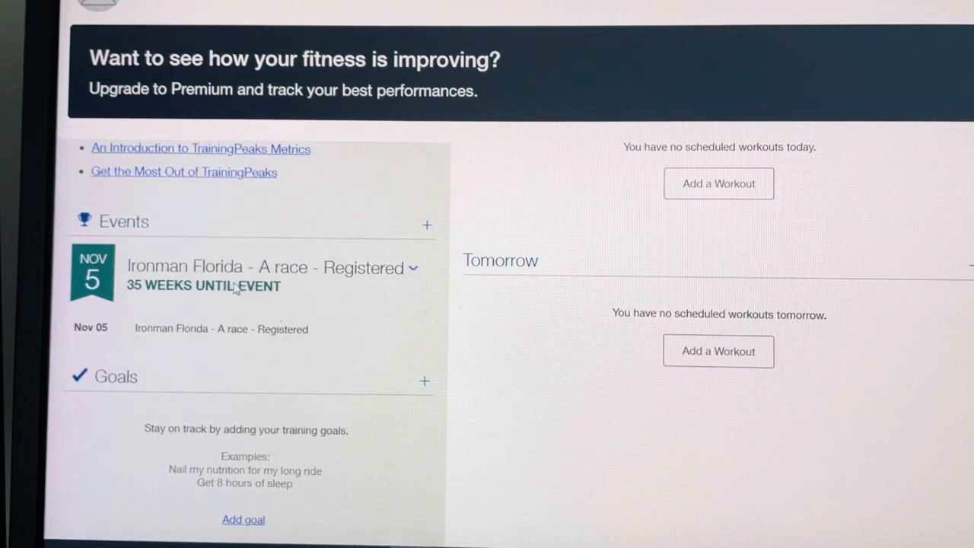
mouse_move(365, 285)
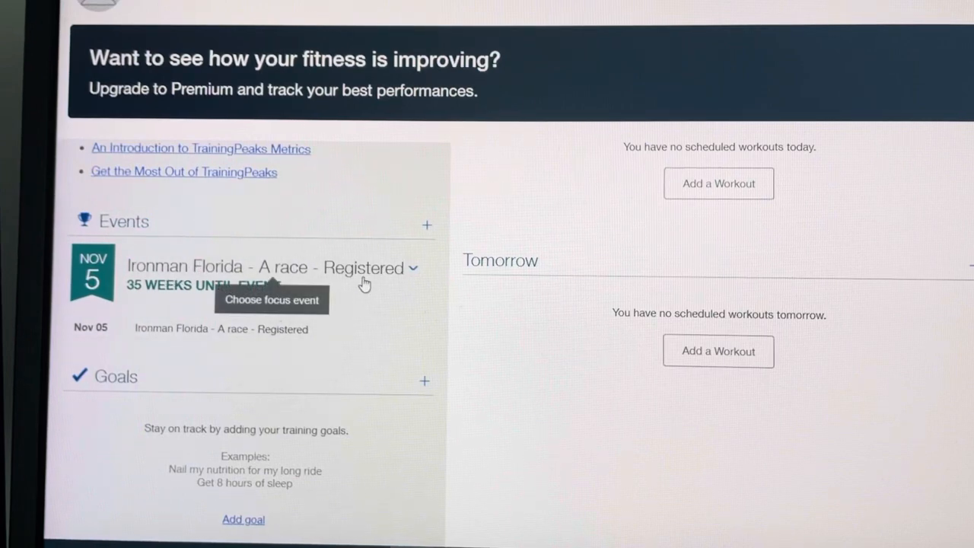
mouse_move(191, 296)
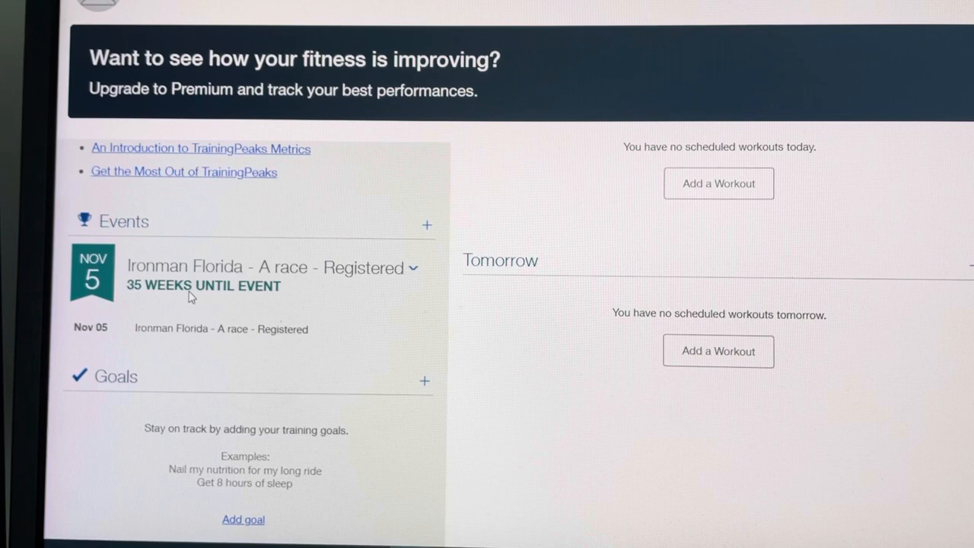
mouse_move(429, 234)
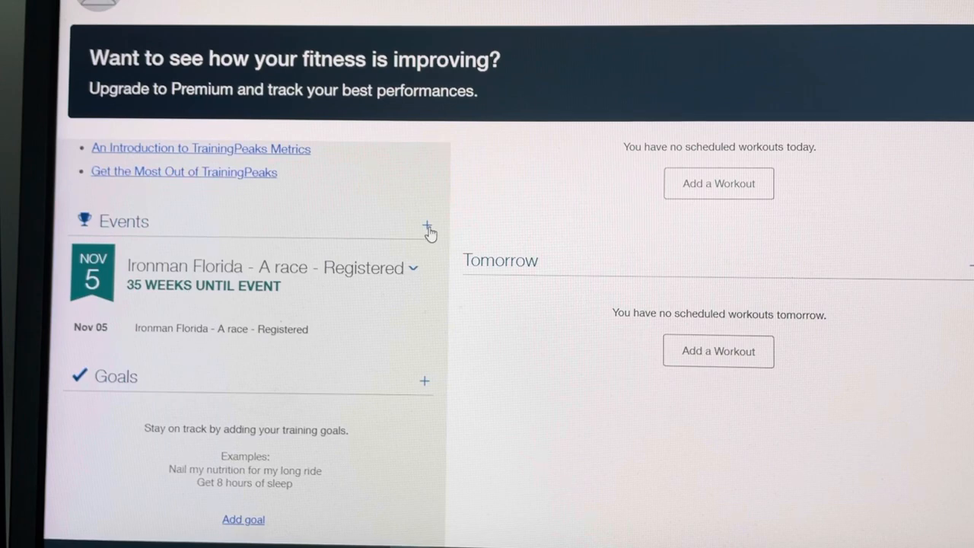
Start a new event named 'Harbourman Olympic distance - B race - For review'
click(430, 230)
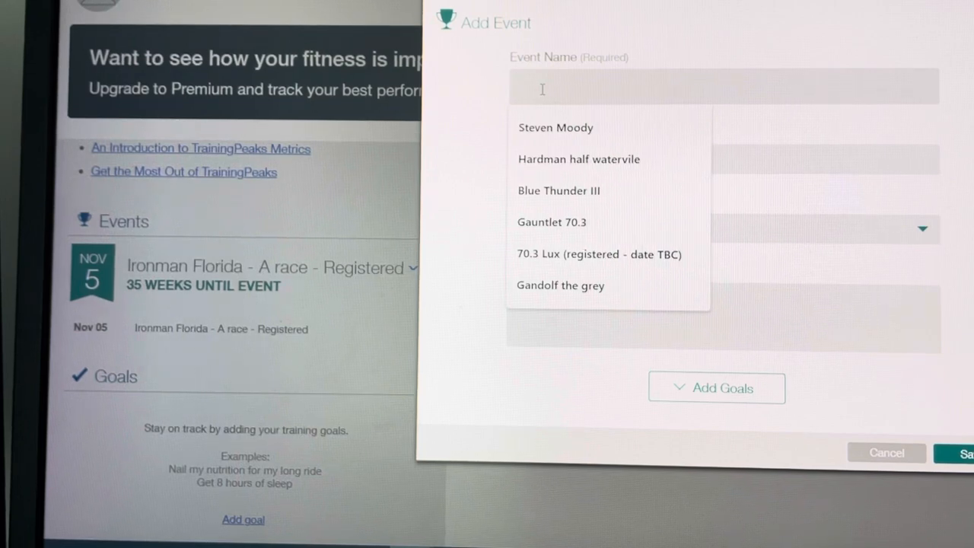
text(Habr)
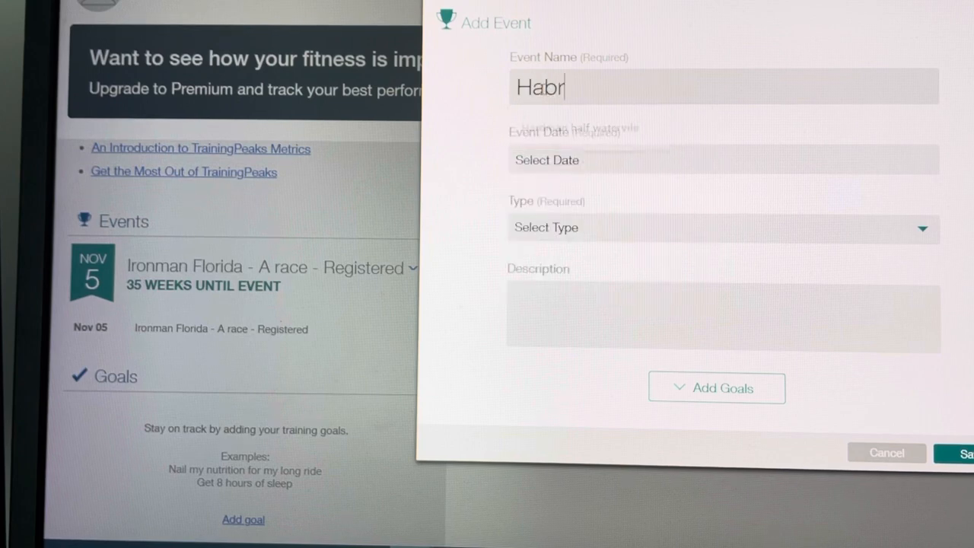
key(Backspace)
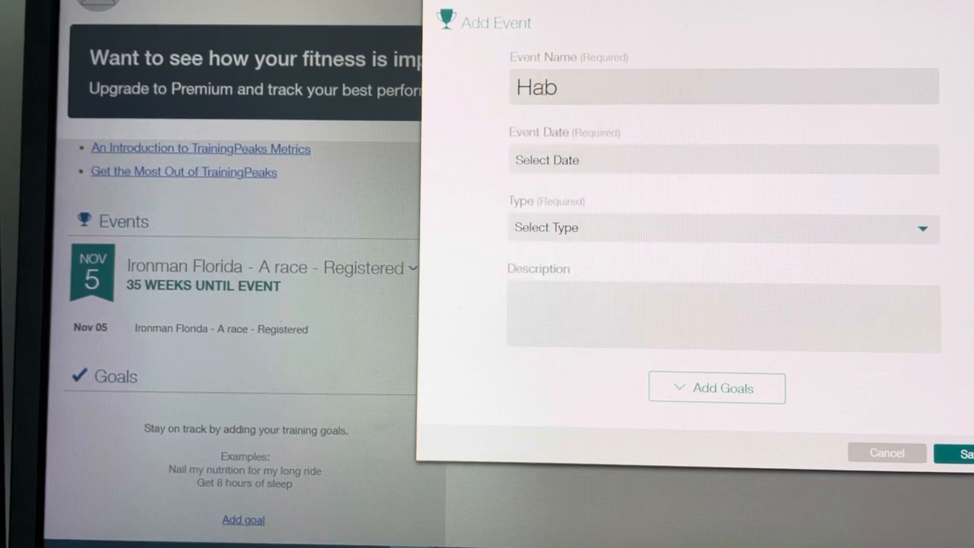
text(Harbour)
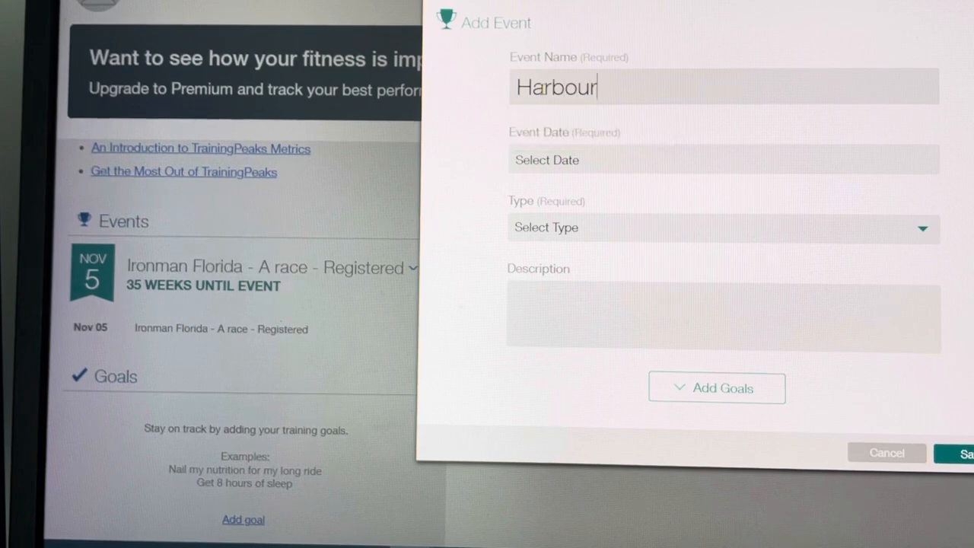
text(man Oly)
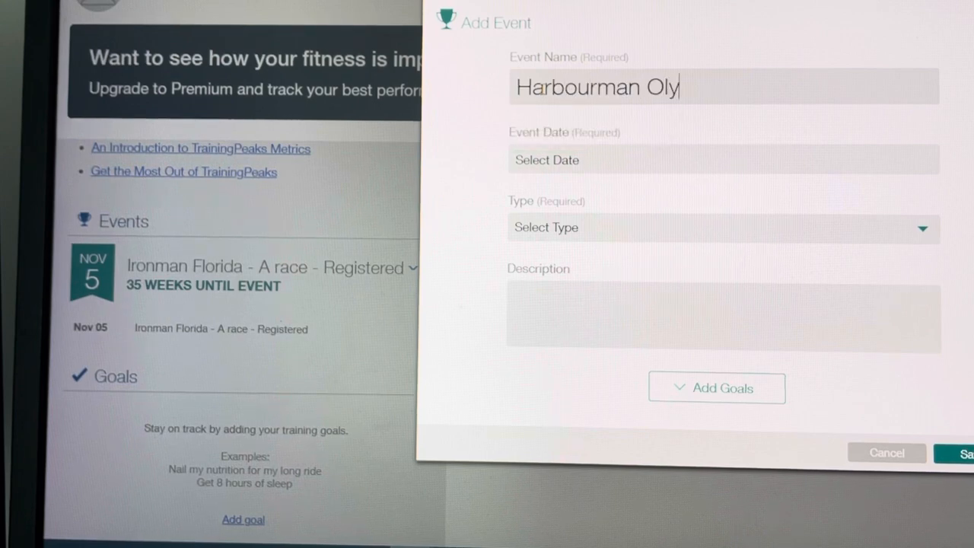
text(mpic d)
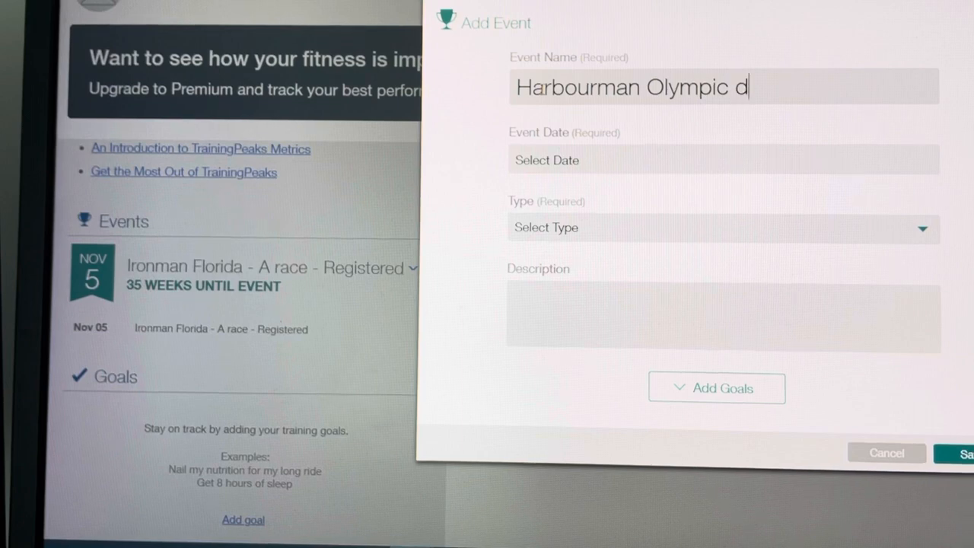
text(istance -)
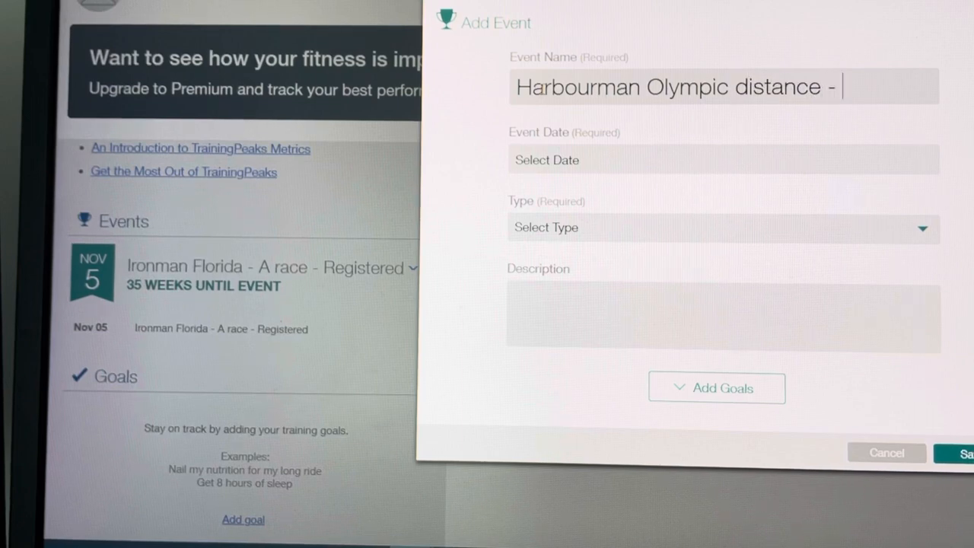
text(B race -)
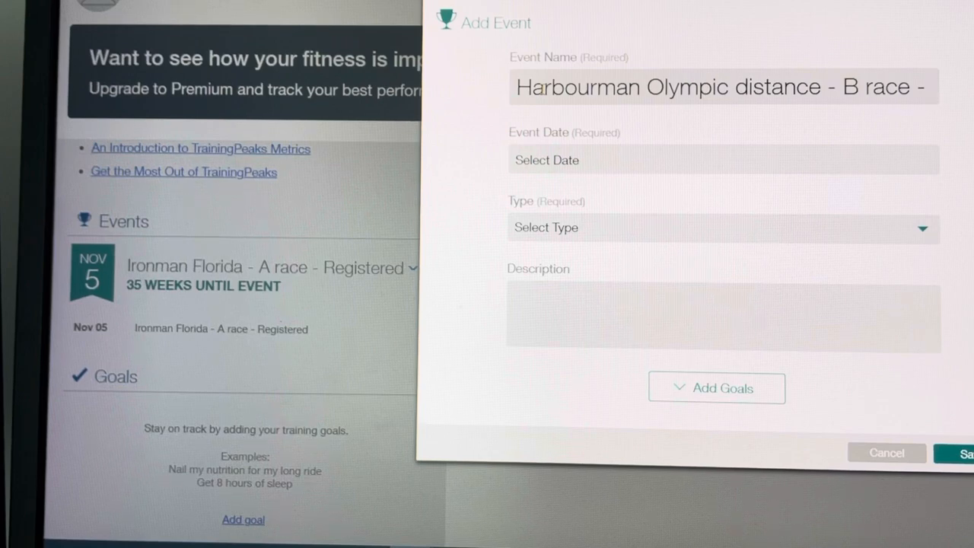
text(Thinn)
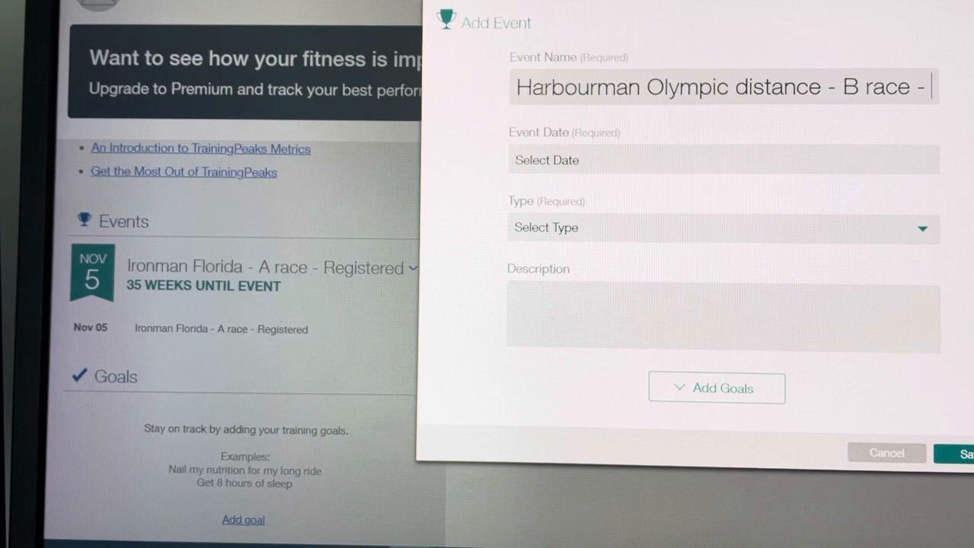
text(For rev)
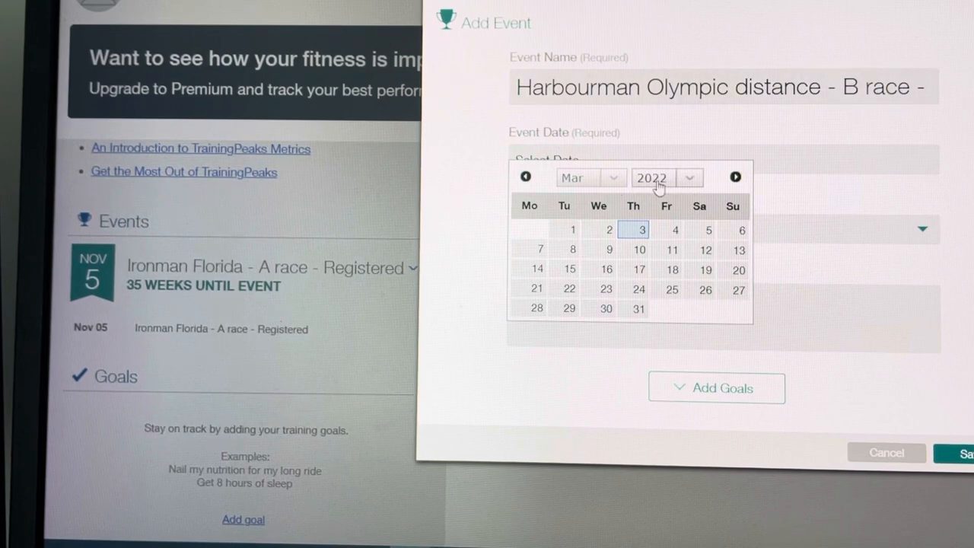
Date the Harbourman event June 12 and set its type to Triathlon
click(590, 176)
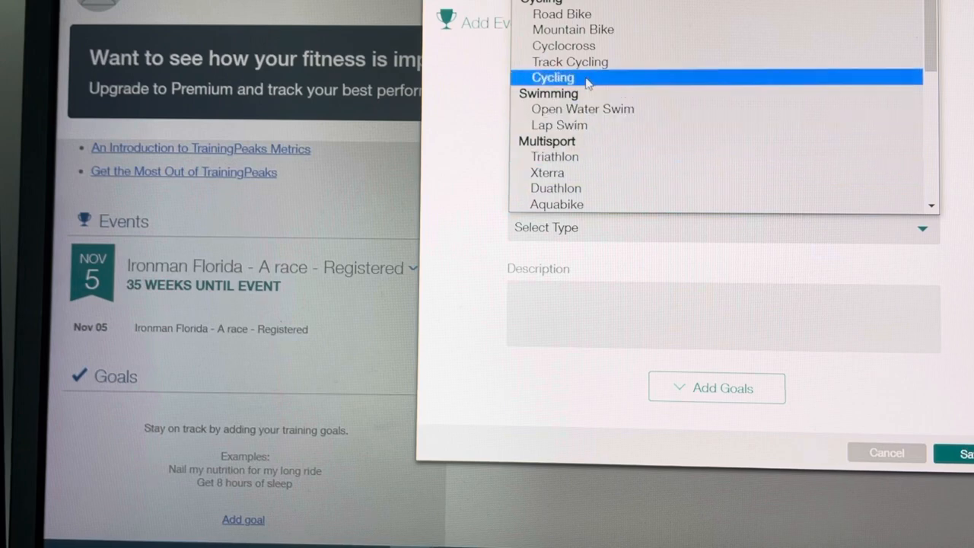
click(555, 157)
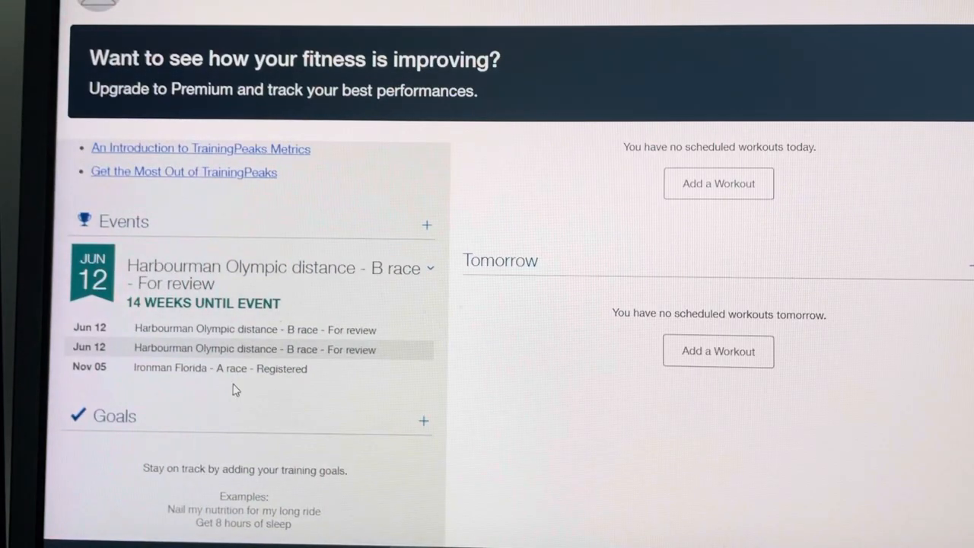
mouse_move(167, 356)
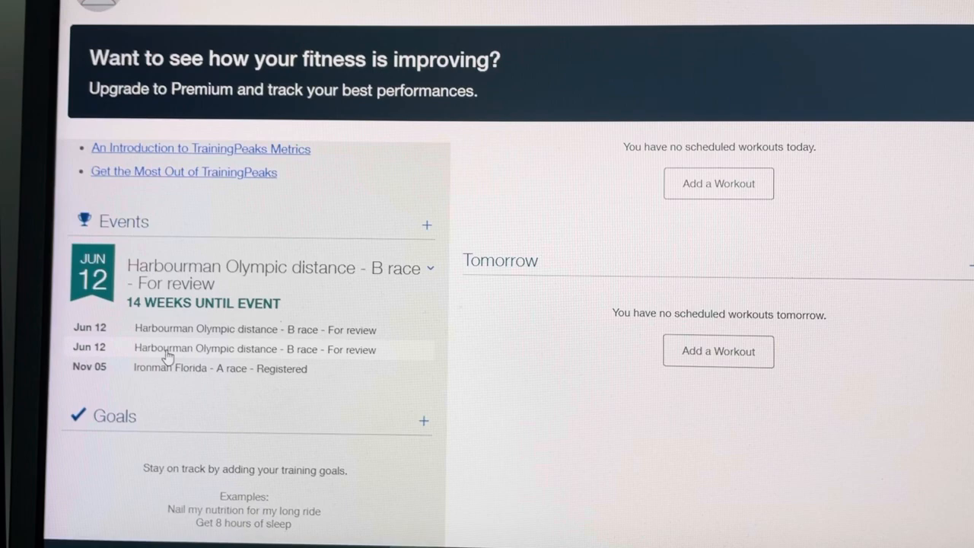
Remove the duplicate Harbourman entry and reopen the remaining one for editing
click(254, 349)
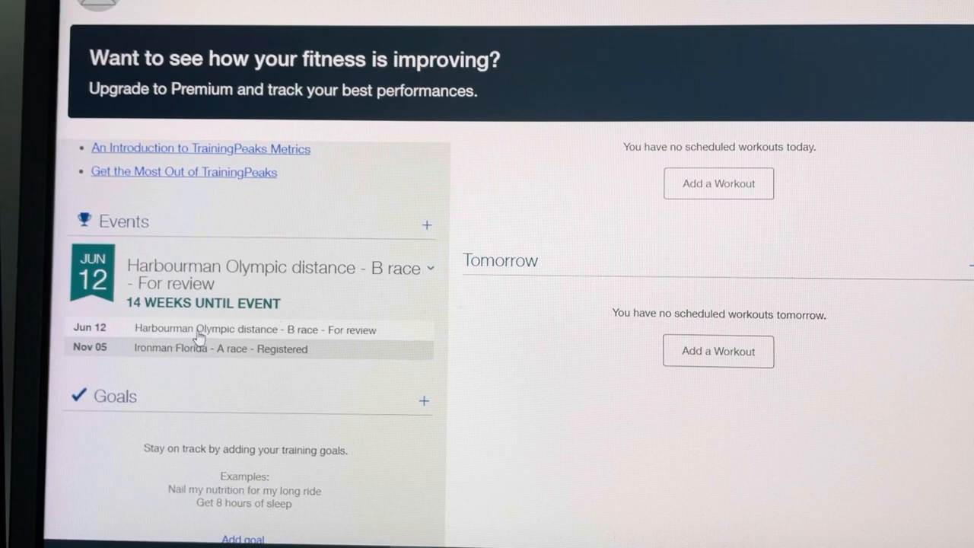
mouse_move(434, 275)
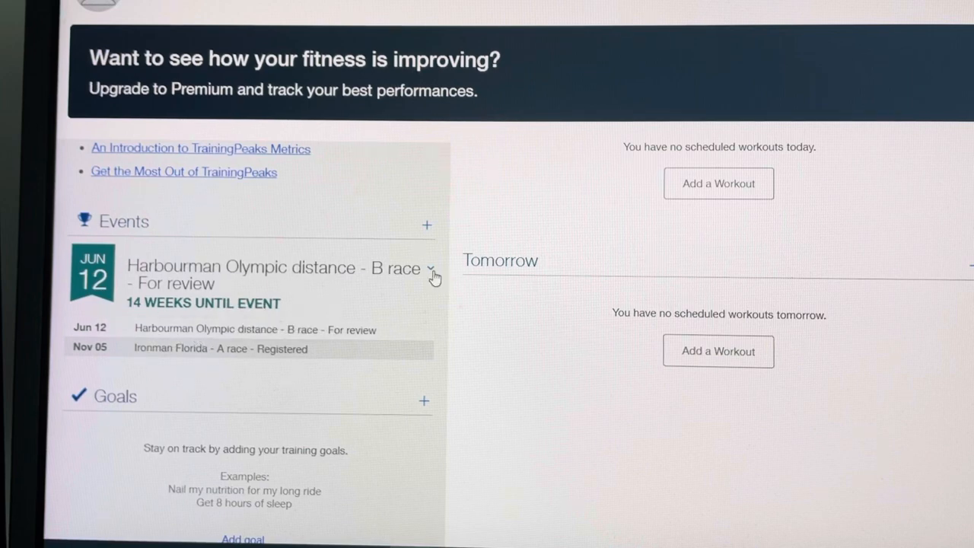
mouse_move(354, 305)
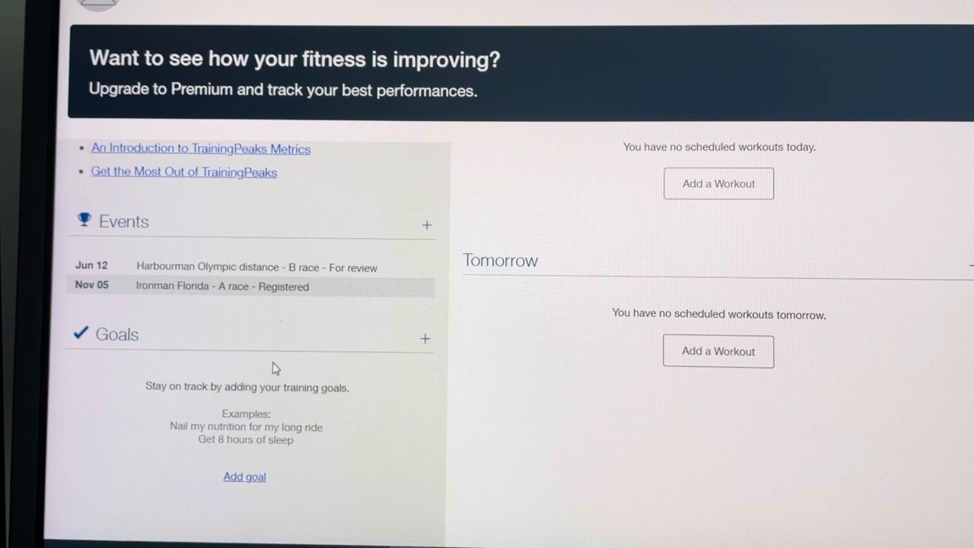
click(220, 286)
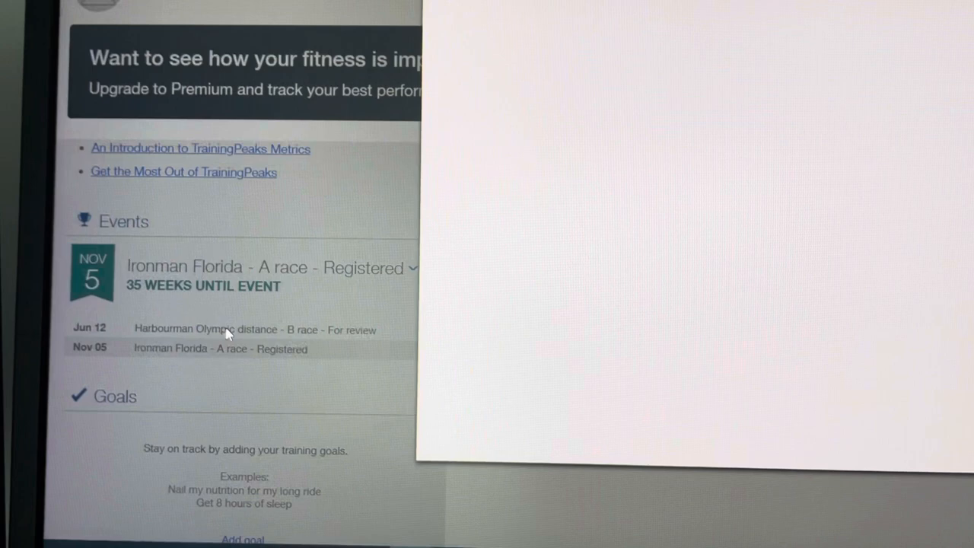
Change the Harbourman name's ending from 'For review' to 'Registered'
click(256, 328)
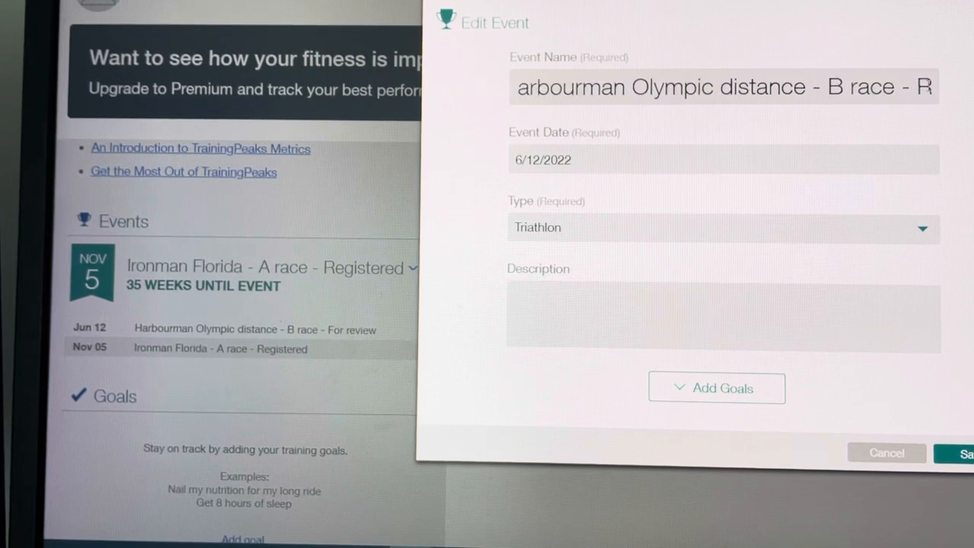
text(Registered)
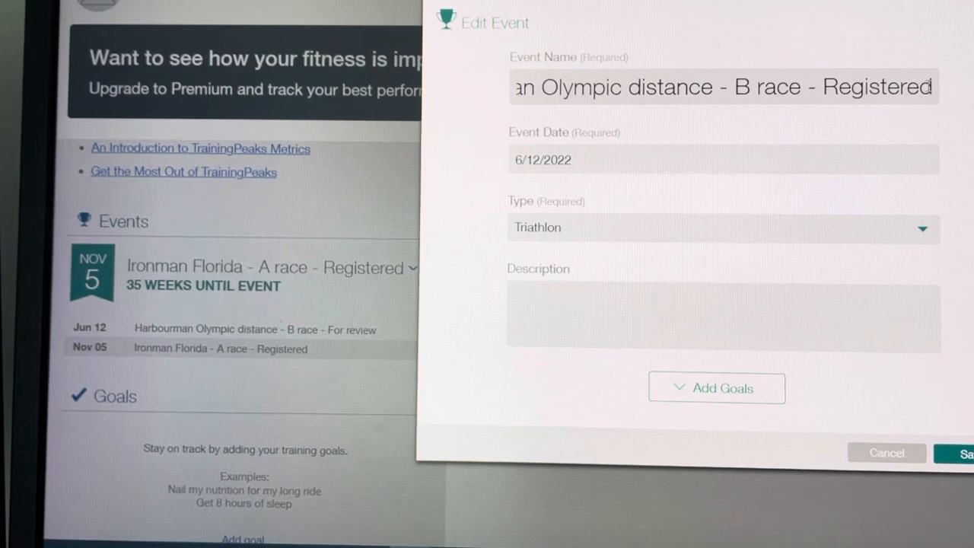